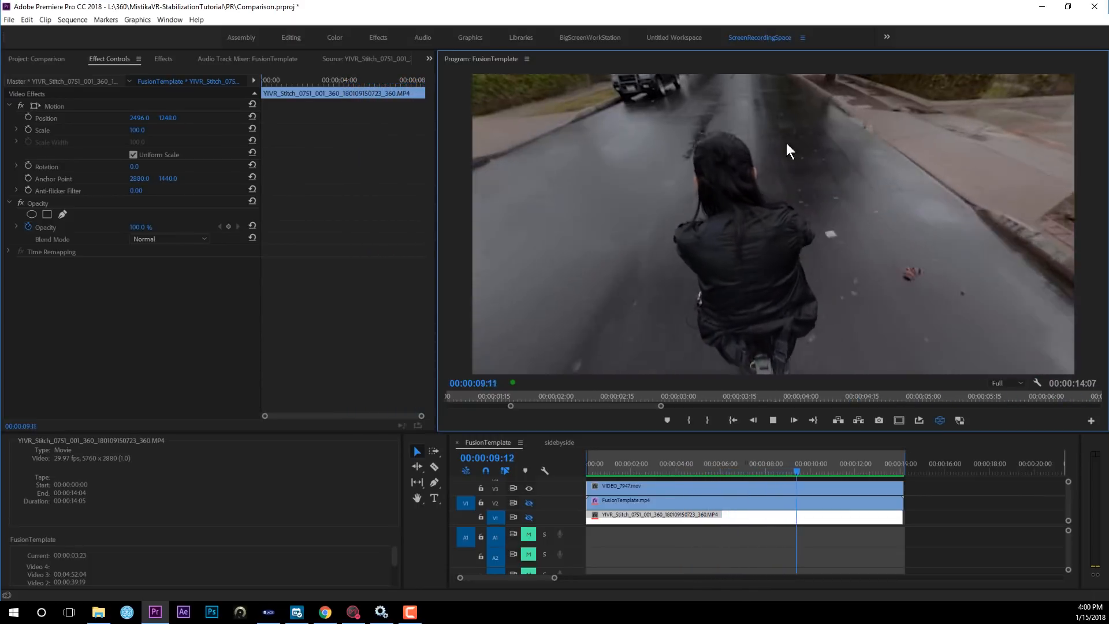
# - Switch from the Premiere Pro comparison sequence to the Mistika VR project
pyautogui.click(665, 466)
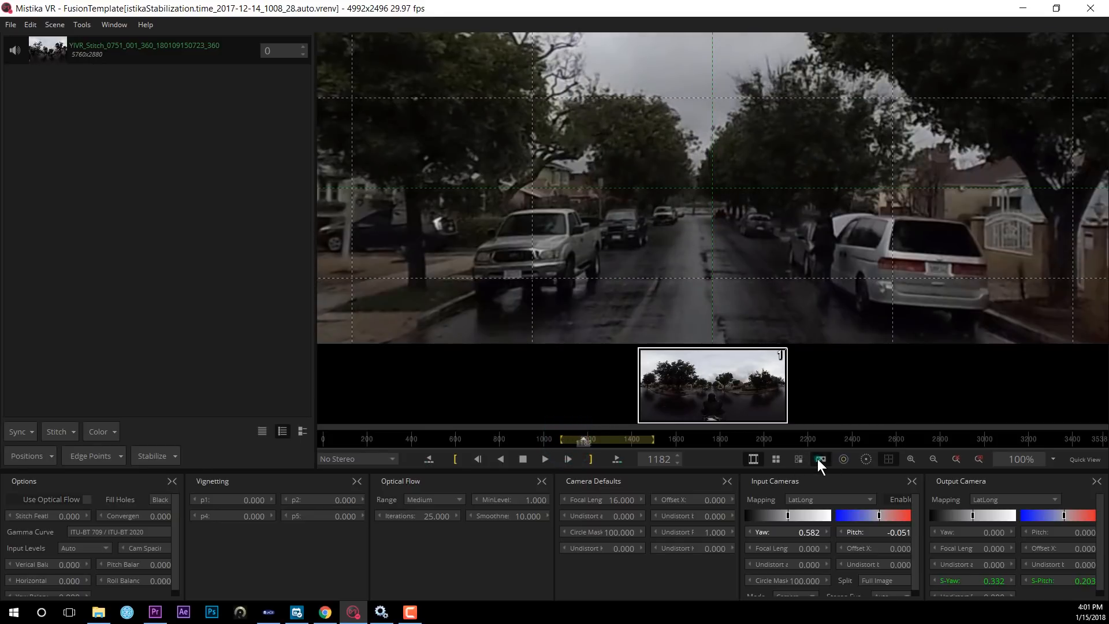
# - Remove all cameras from the Mistika VR project and confirm the removal
pyautogui.click(819, 458)
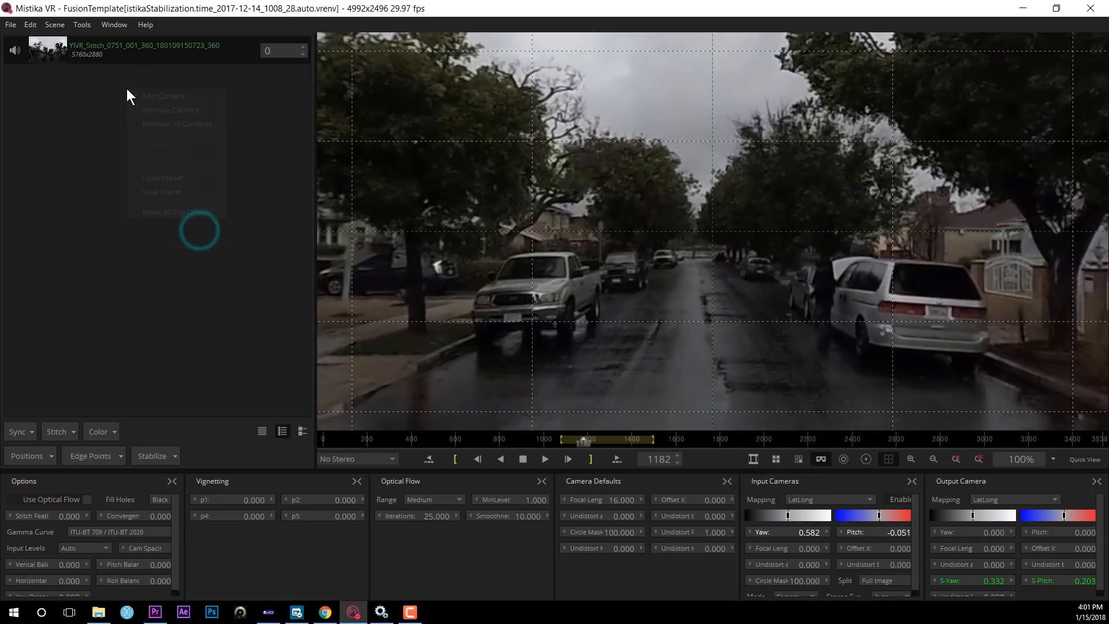
pyautogui.click(176, 123)
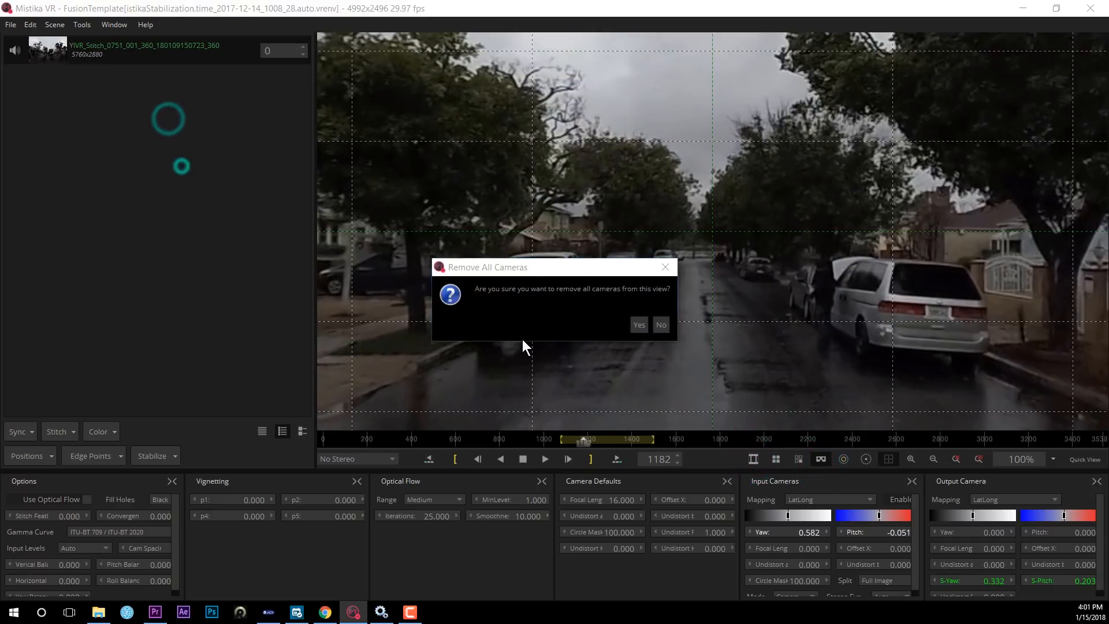
pyautogui.click(637, 324)
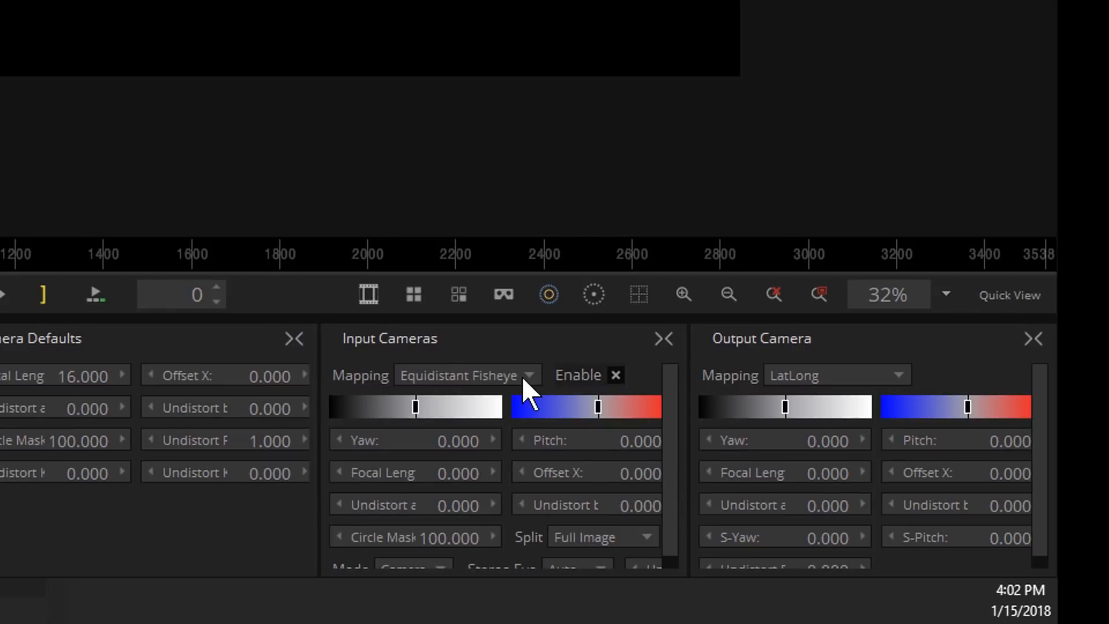
# - Set the input camera mapping to LatLong to show the equirectangular frame
pyautogui.click(463, 375)
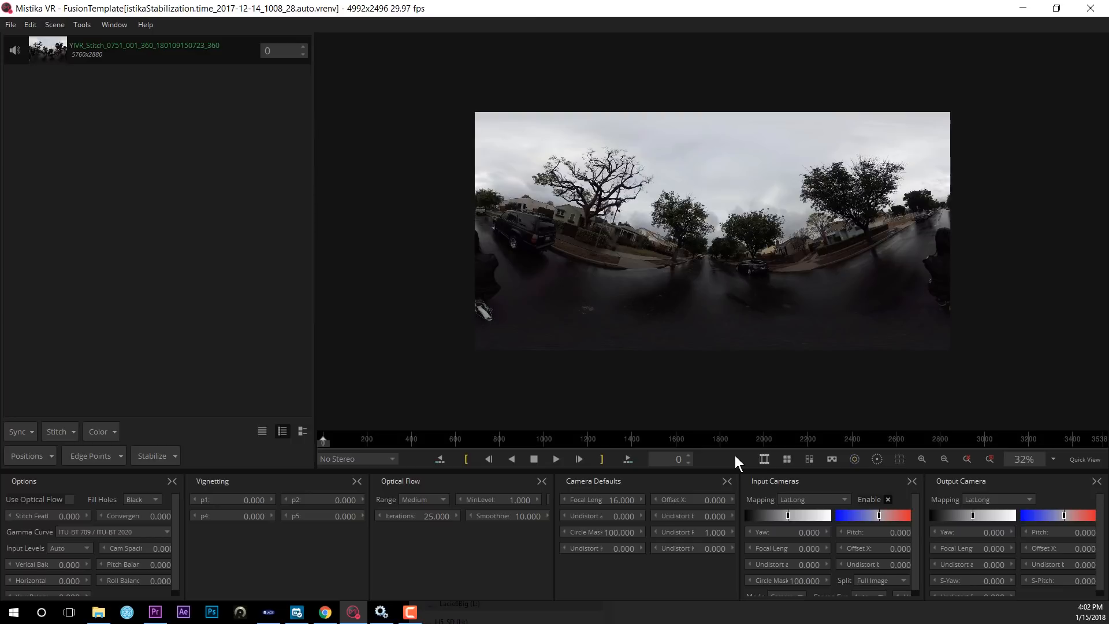
pyautogui.moveTo(633, 264)
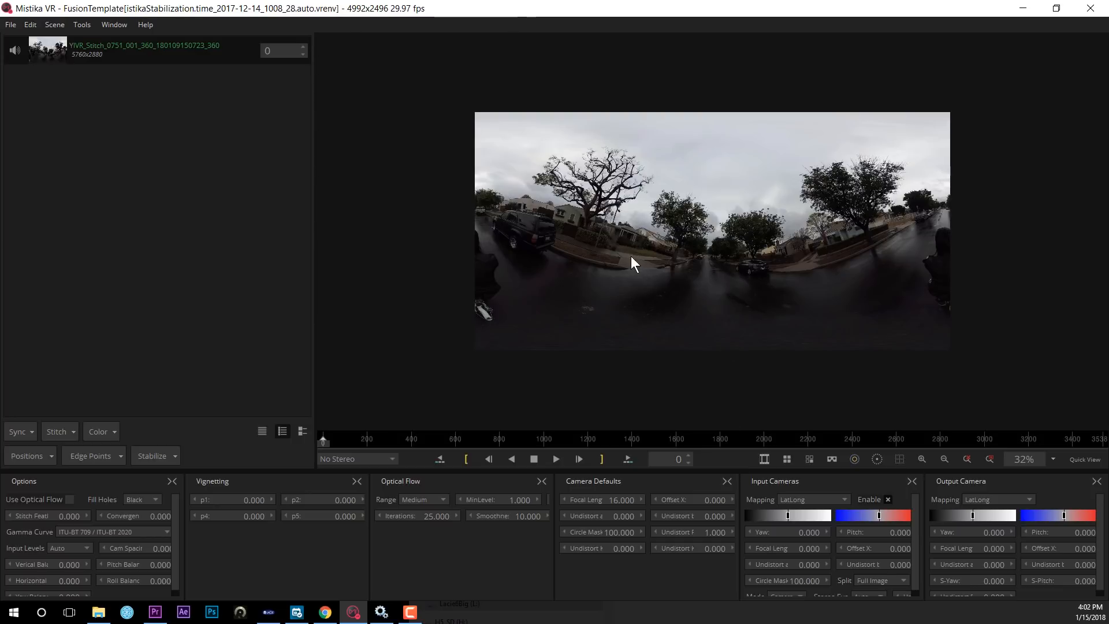
pyautogui.moveTo(803, 256)
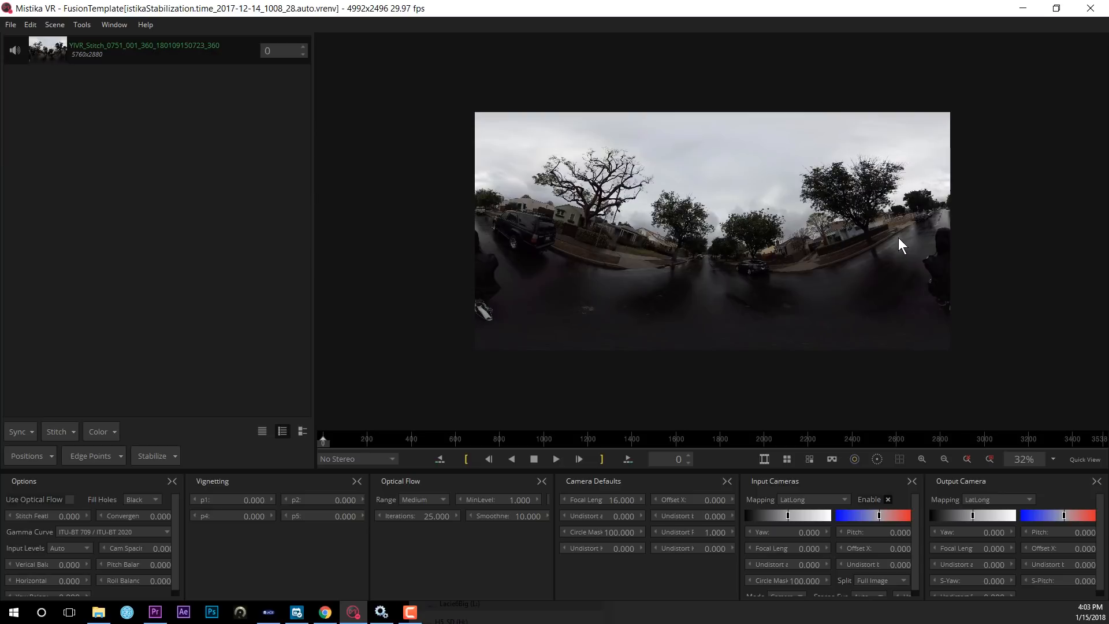
pyautogui.moveTo(615, 253)
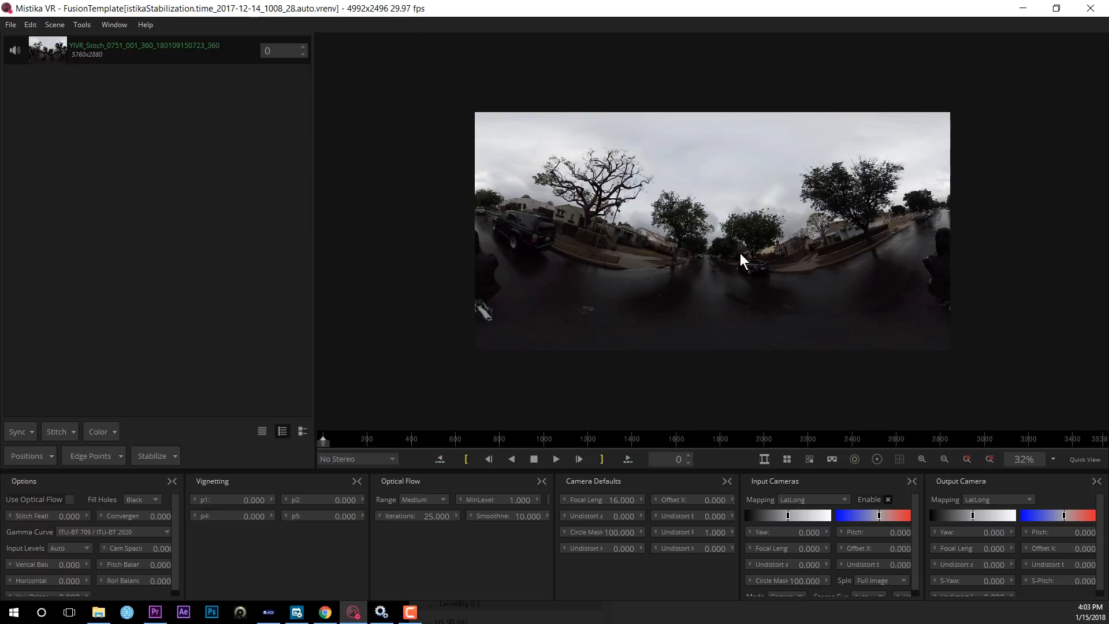
pyautogui.moveTo(690, 264)
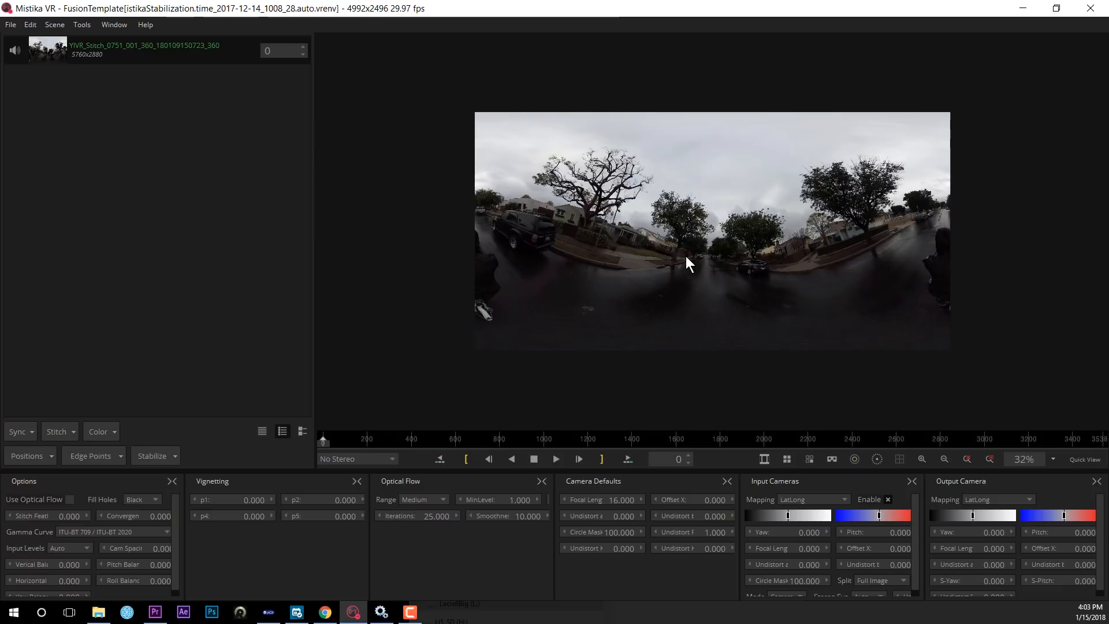
pyautogui.moveTo(665, 255)
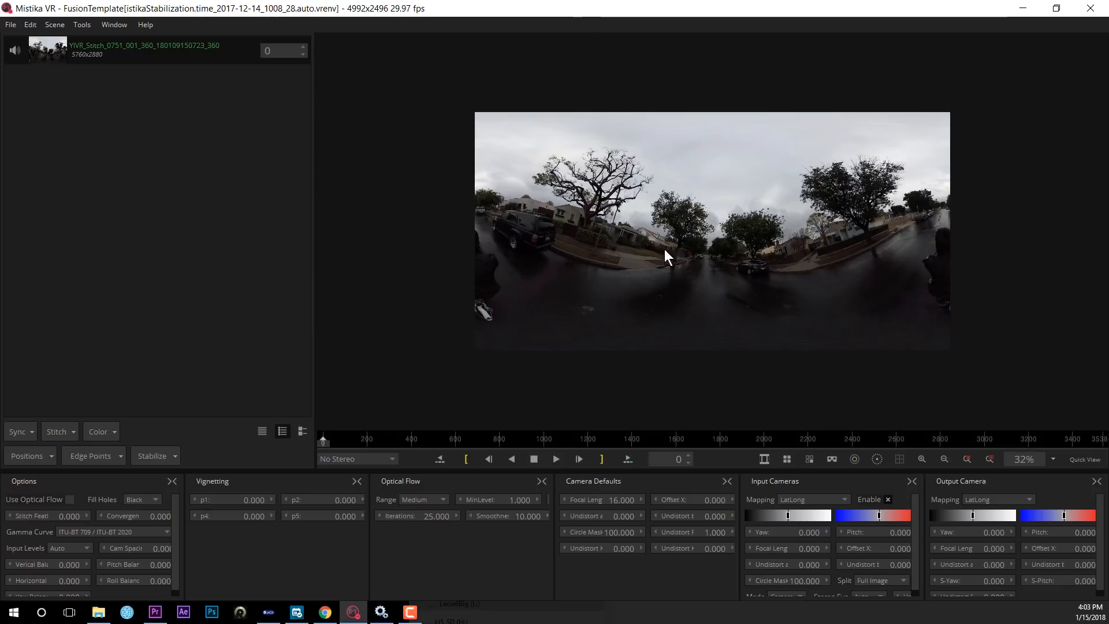
# - Mark an in/out range, scrub to frame 1287, and turn on the grid overlay
pyautogui.click(675, 457)
pyautogui.write('1076')
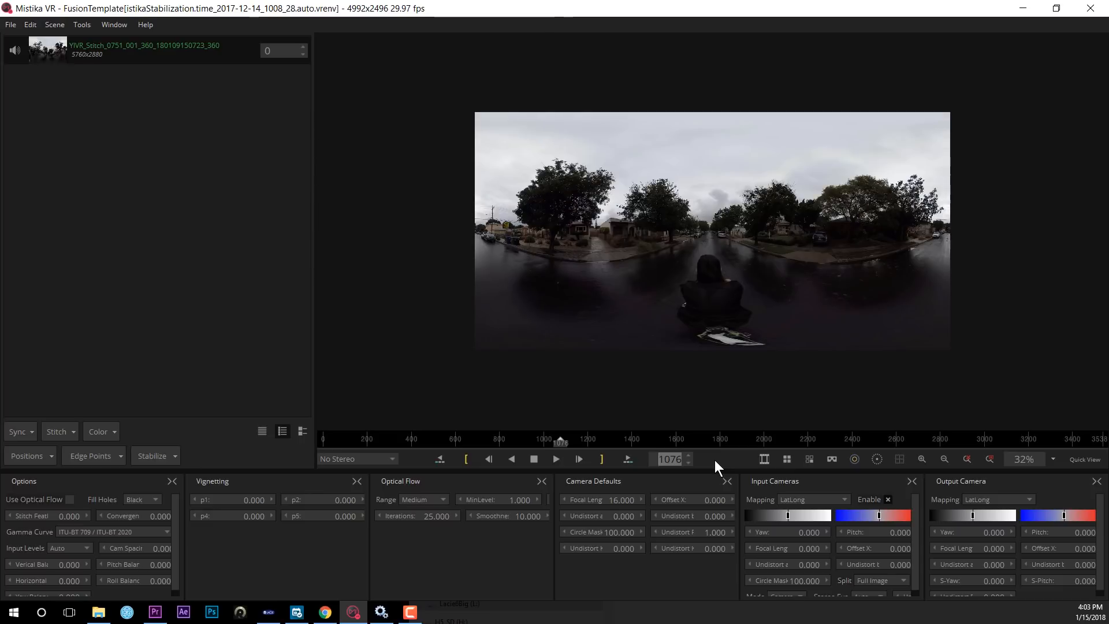
pyautogui.click(466, 458)
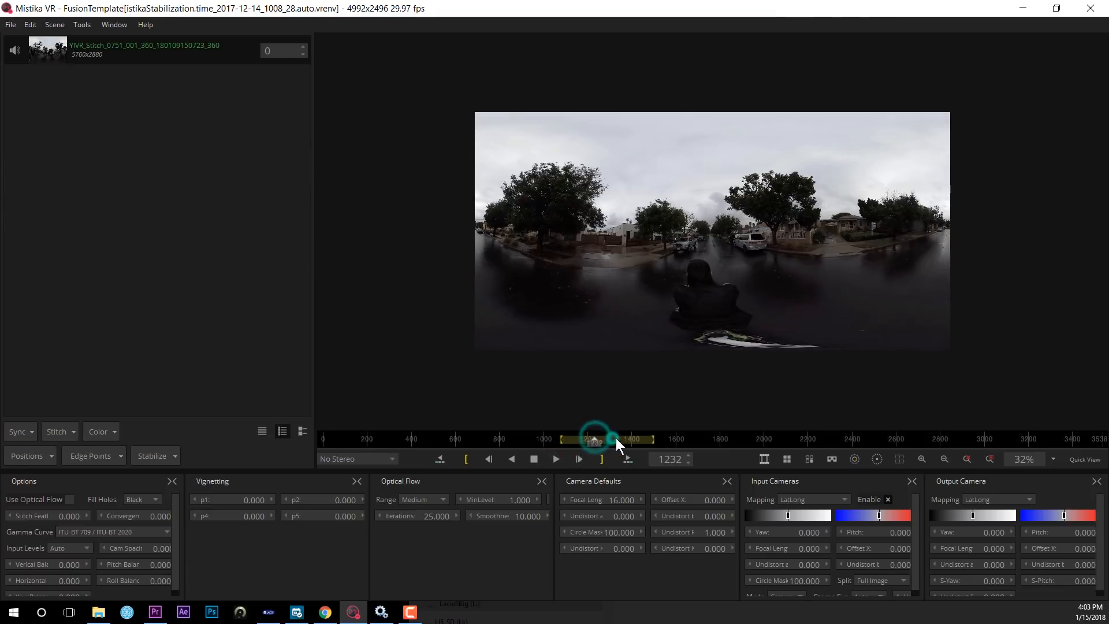
pyautogui.moveTo(594, 438); pyautogui.dragTo(625, 439)
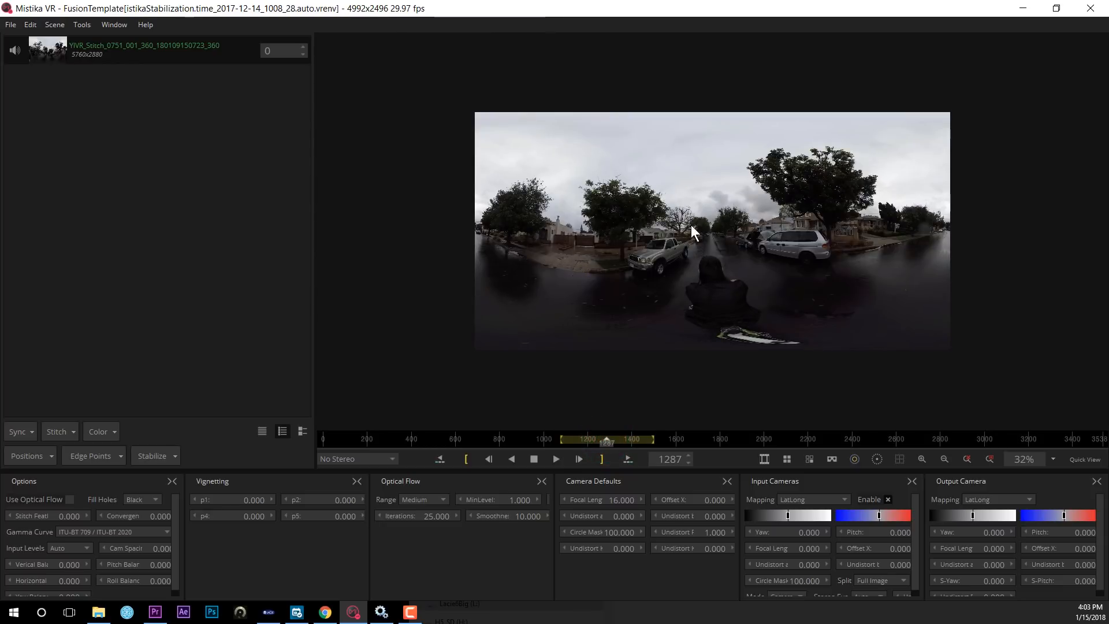
pyautogui.click(900, 458)
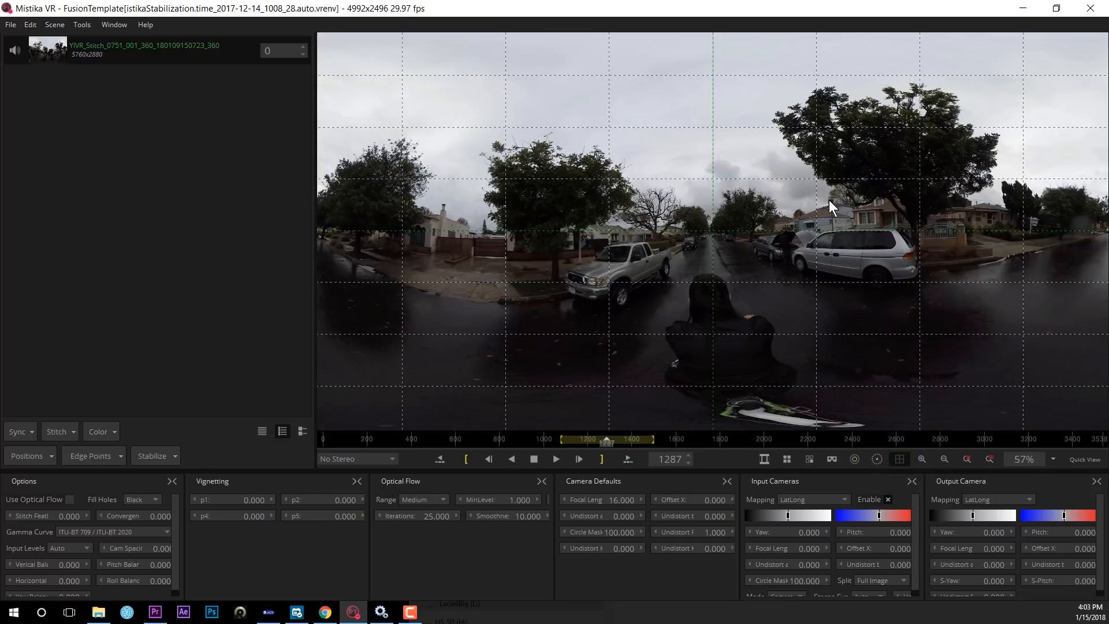
# - Level the horizon at yaw 1.457, pitch -1.276, then hide the grid
pyautogui.moveTo(831, 205); pyautogui.dragTo(831, 199)
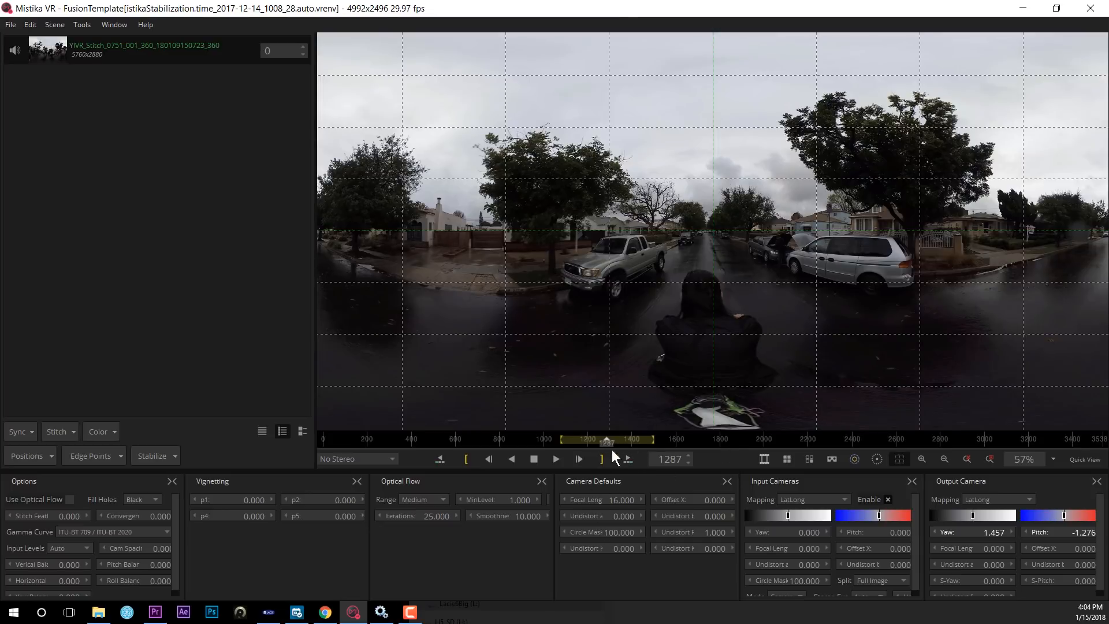
pyautogui.moveTo(586, 239)
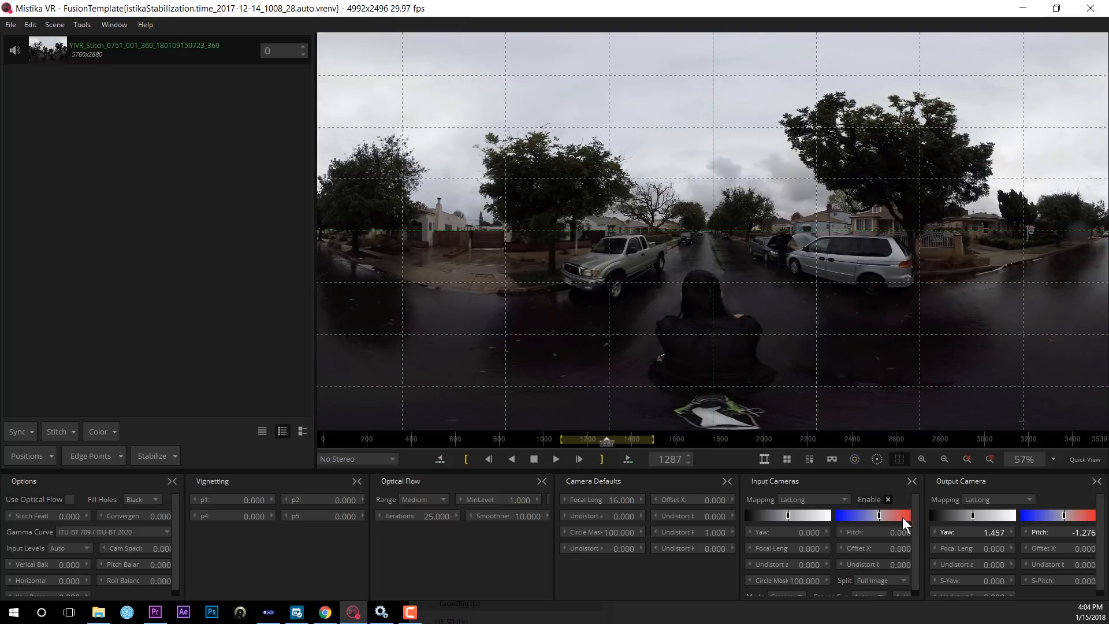
pyautogui.click(898, 458)
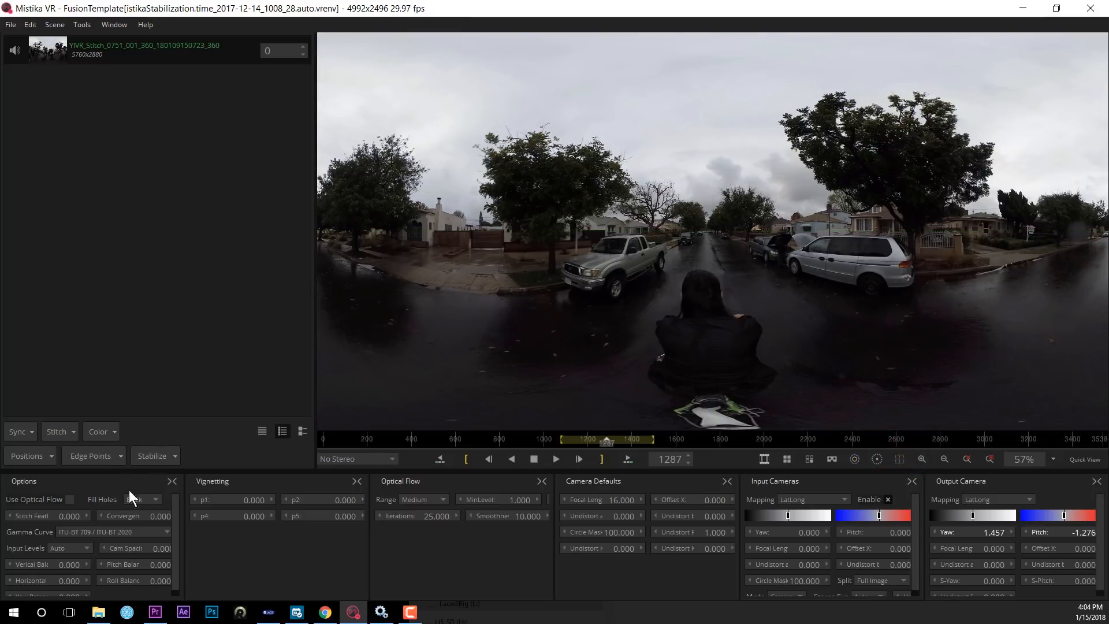
# - Enable Prioritize Front alongside Follow Overall Heading in the Stabilize settings
pyautogui.click(151, 455)
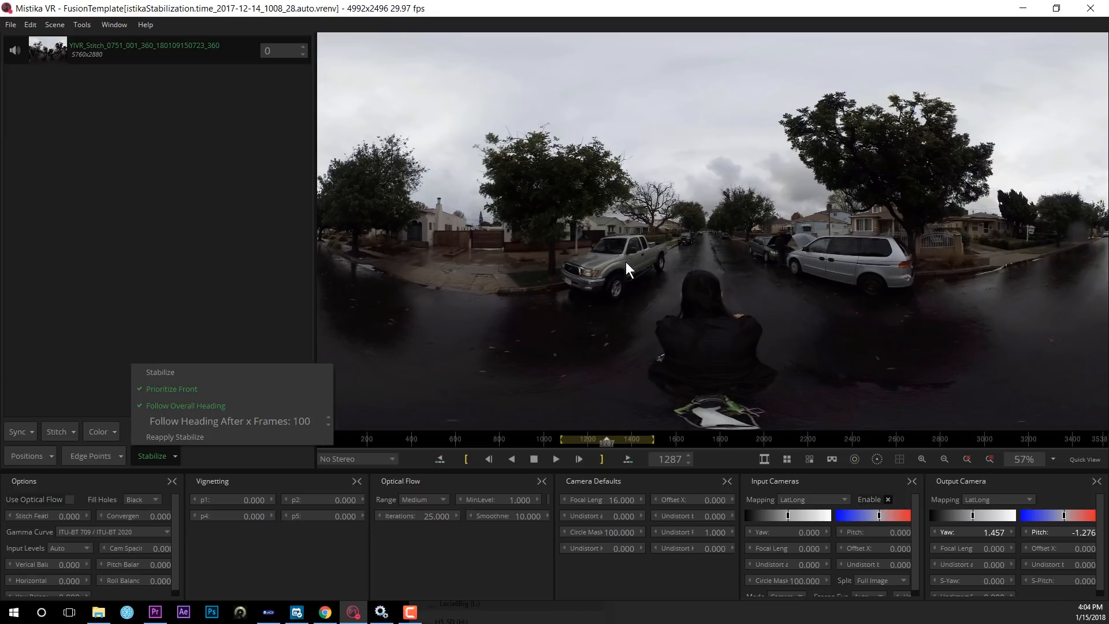
pyautogui.moveTo(671, 248)
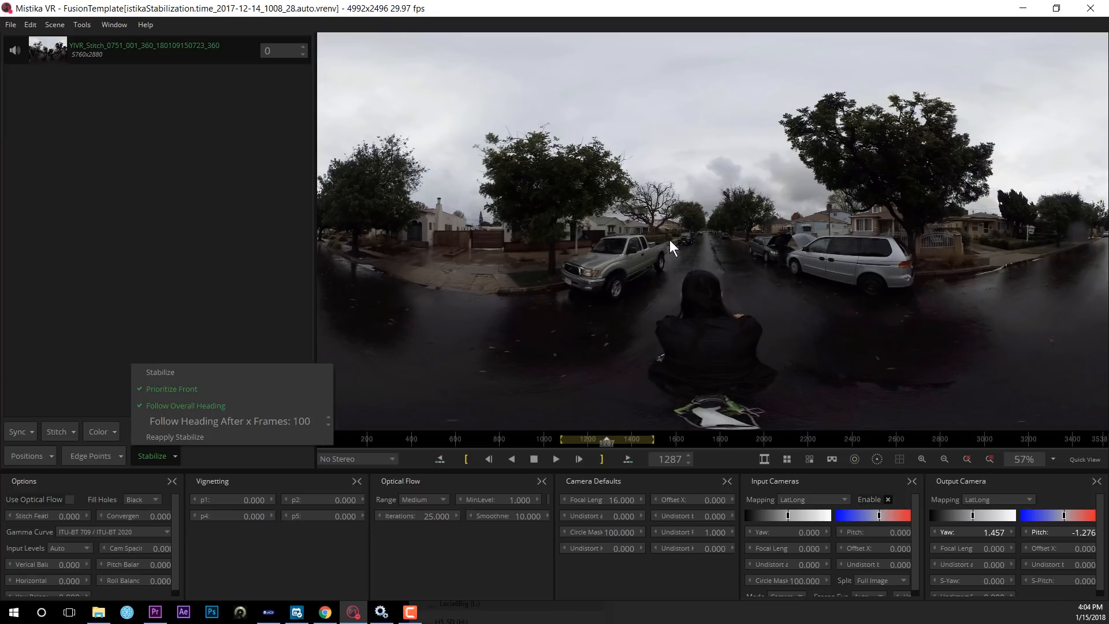
pyautogui.moveTo(735, 244)
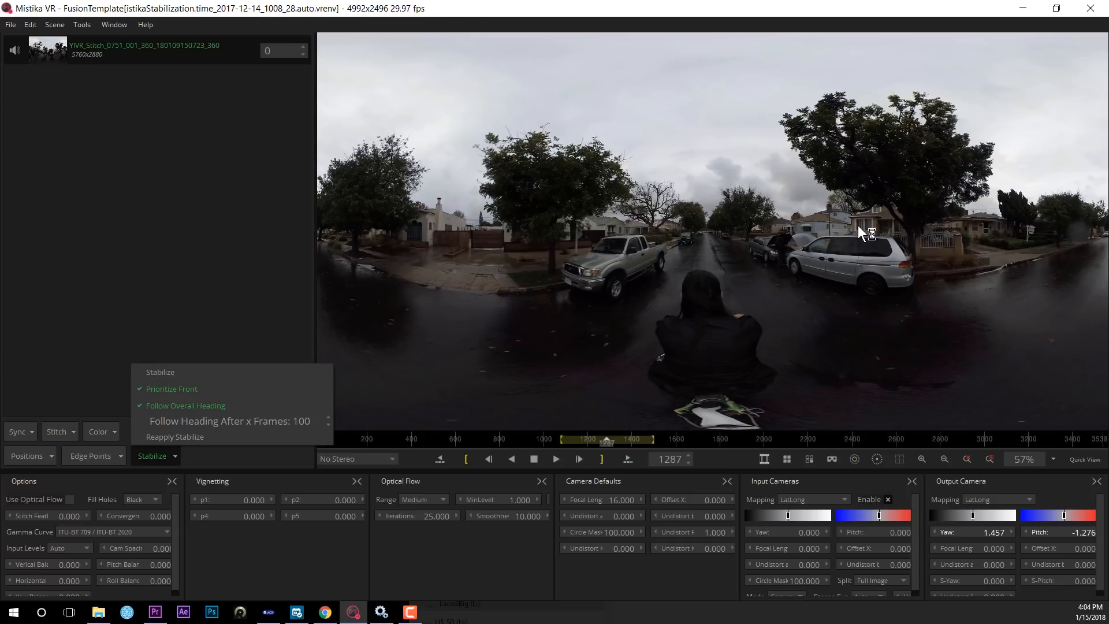
pyautogui.moveTo(190, 466)
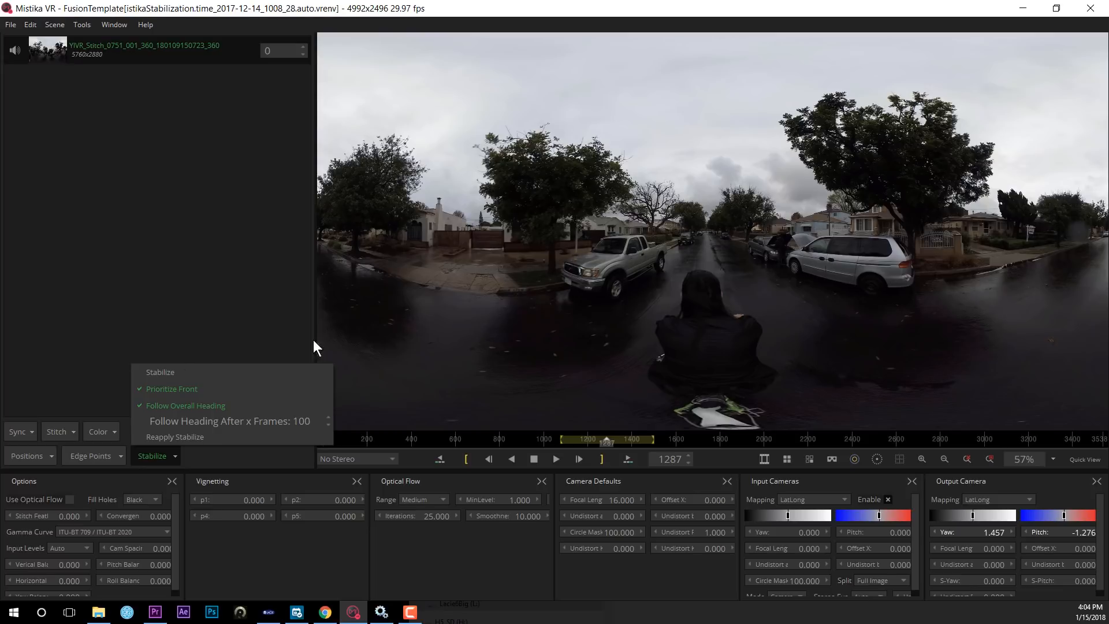
pyautogui.click(153, 455)
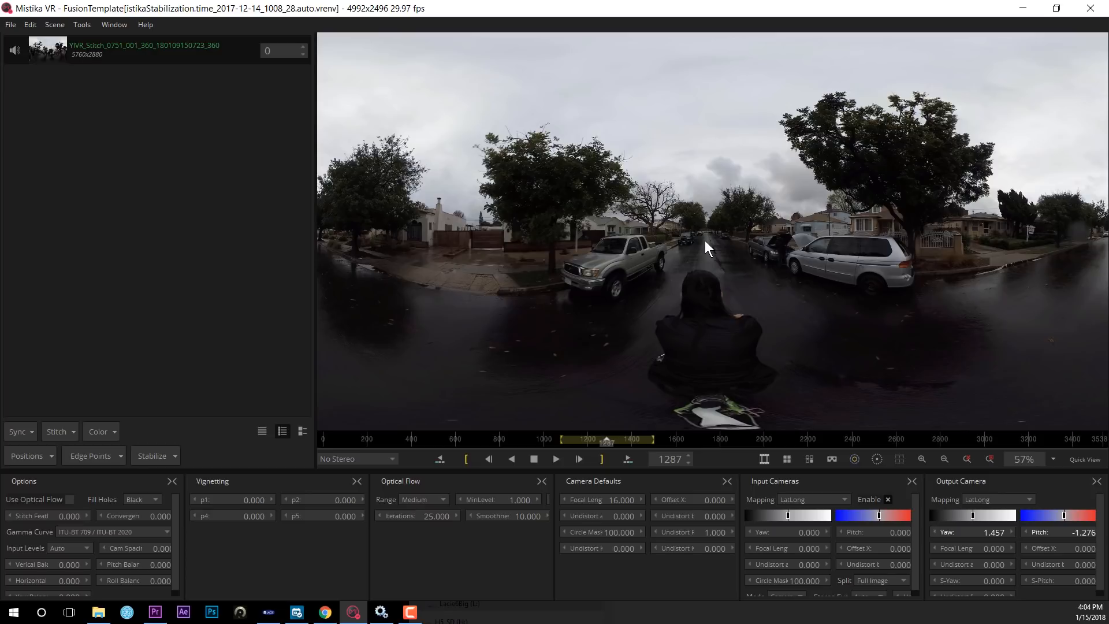
pyautogui.moveTo(453, 280)
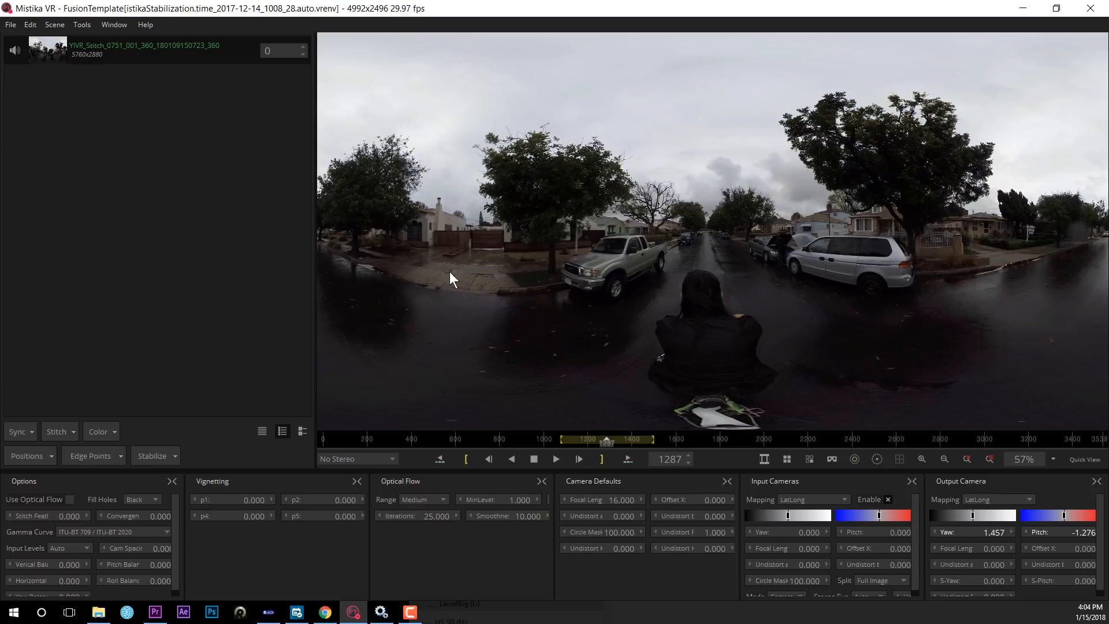
pyautogui.moveTo(738, 242)
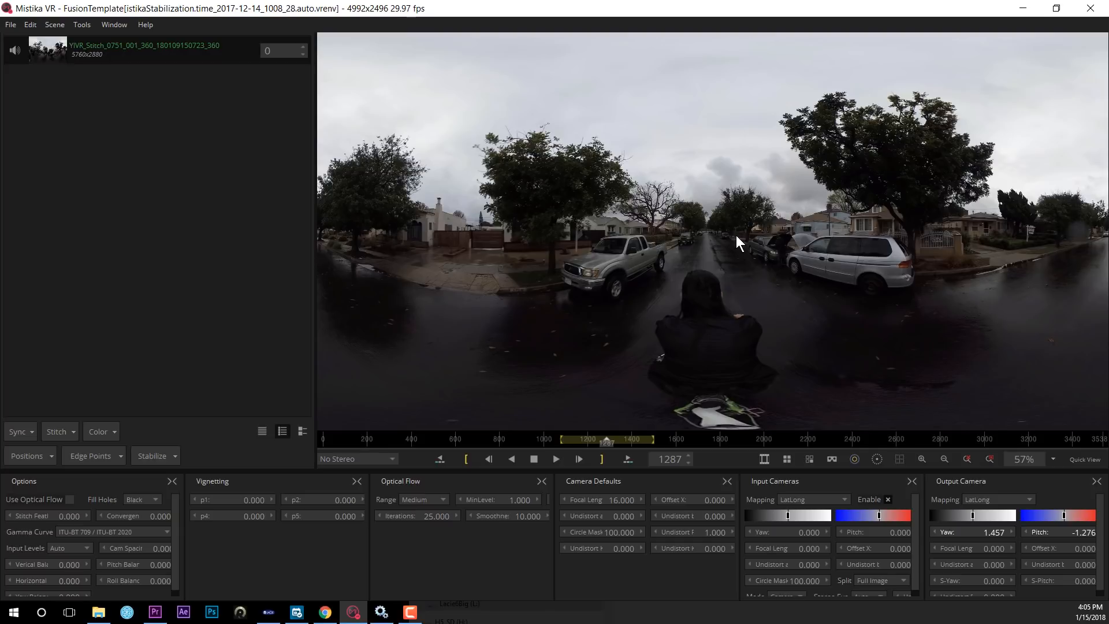
pyautogui.click(151, 455)
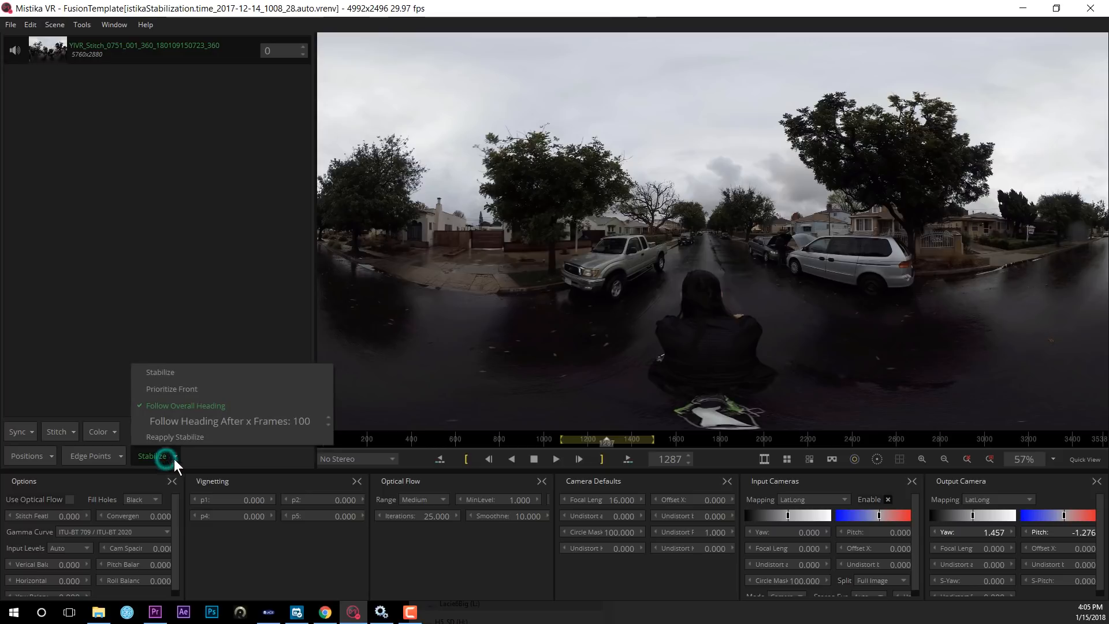
pyautogui.moveTo(216, 472)
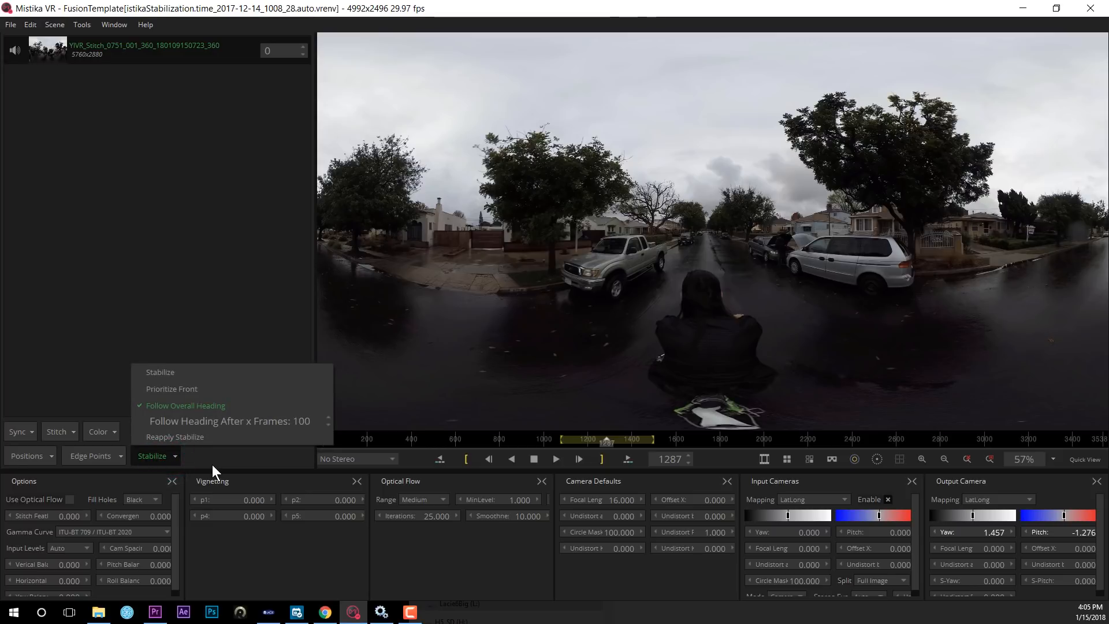
pyautogui.click(172, 388)
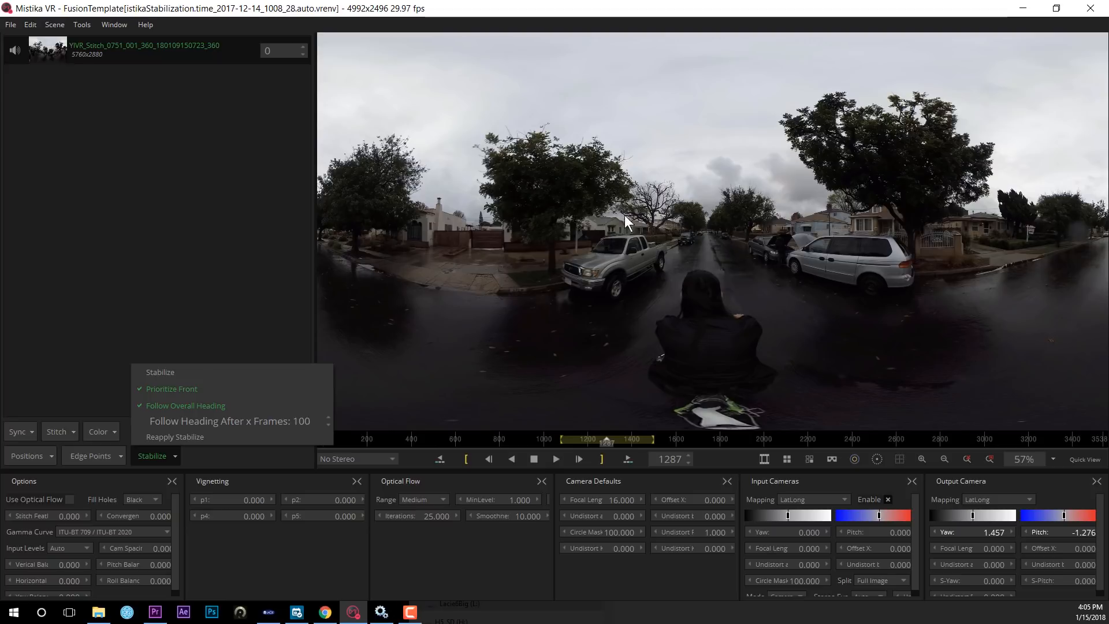
pyautogui.moveTo(711, 217)
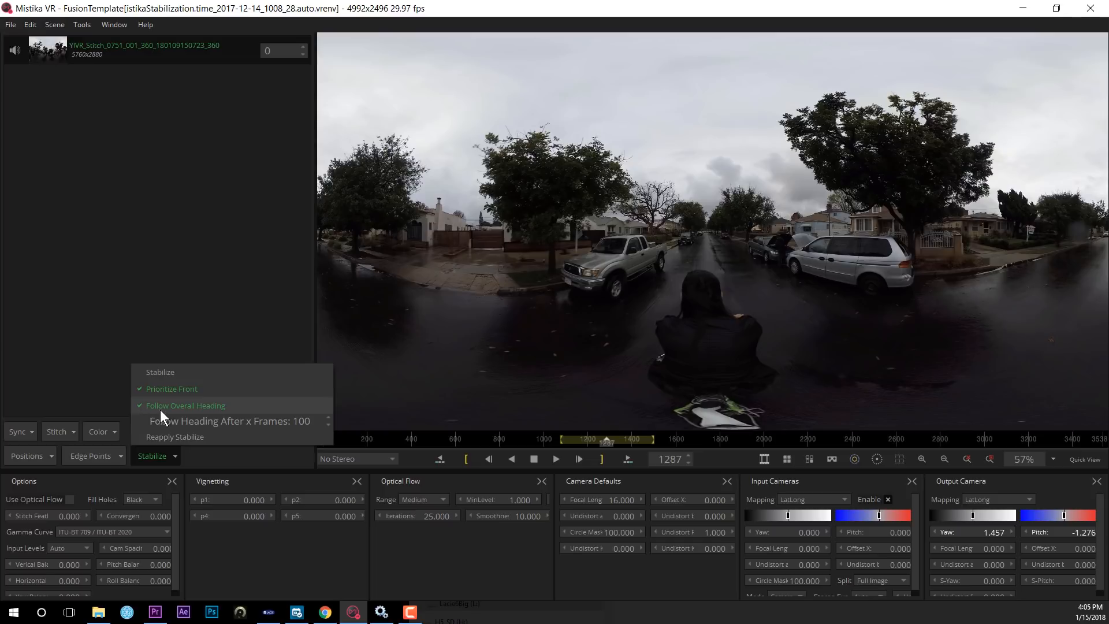
pyautogui.moveTo(581, 248)
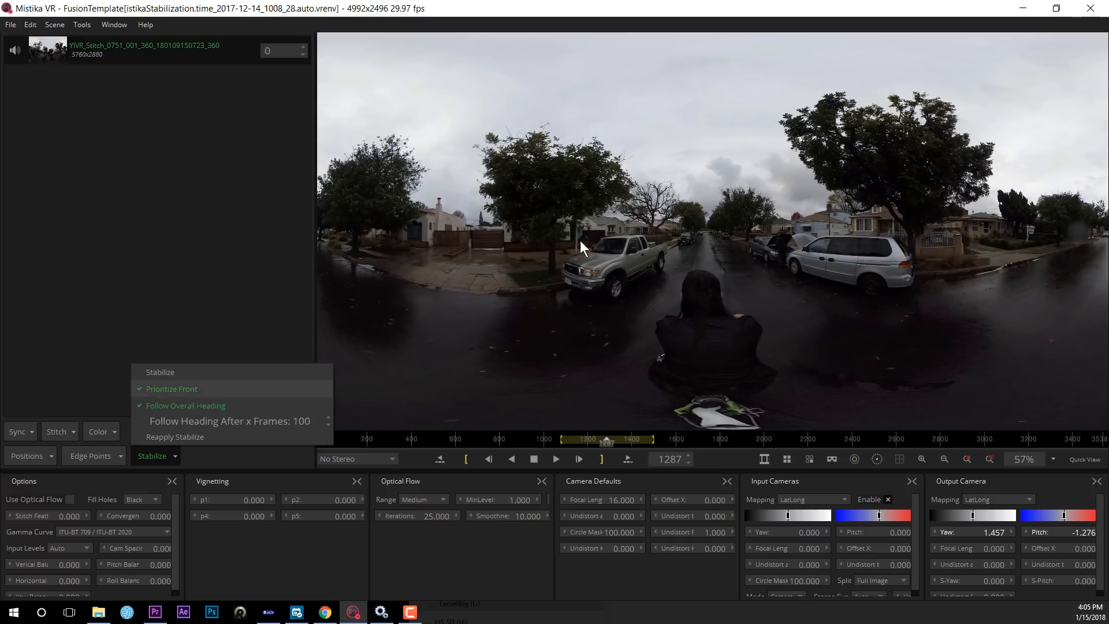
pyautogui.moveTo(742, 246)
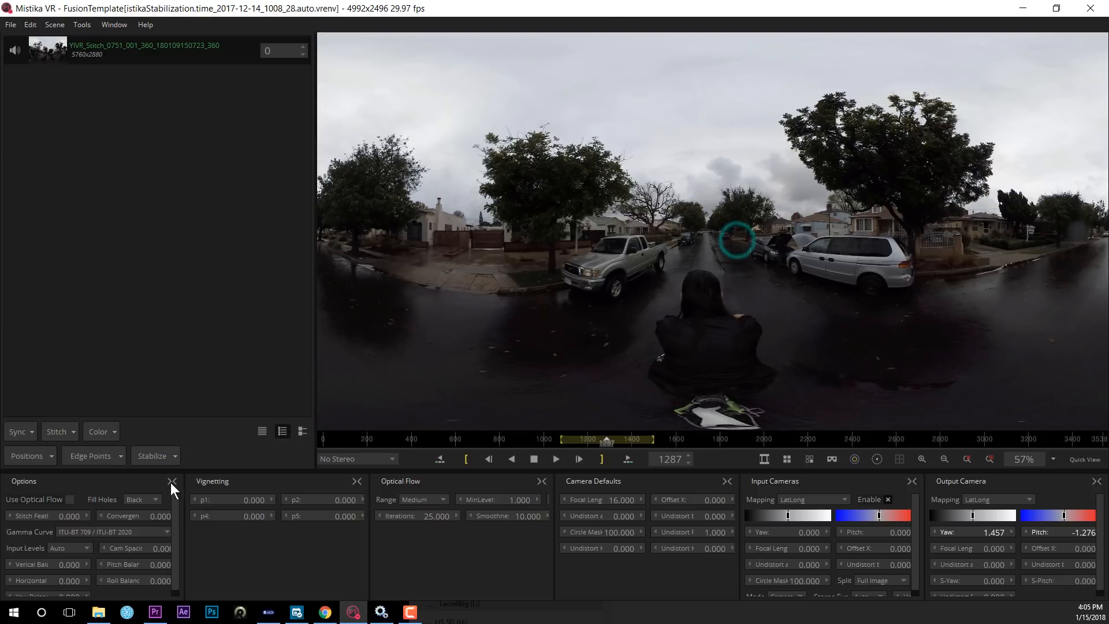
pyautogui.click(152, 455)
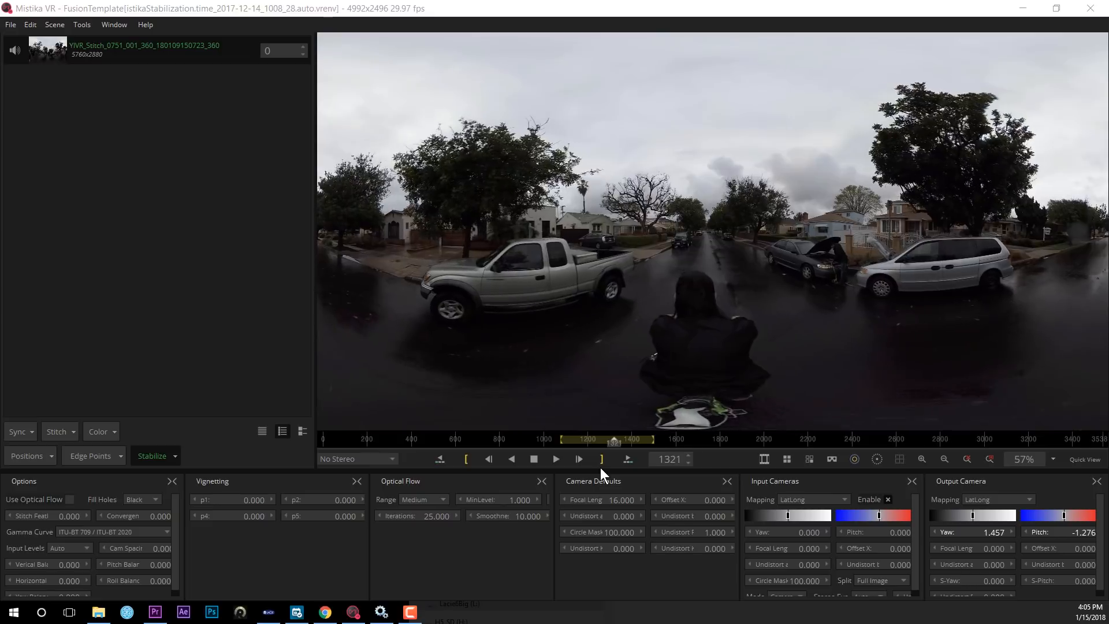
pyautogui.click(555, 458)
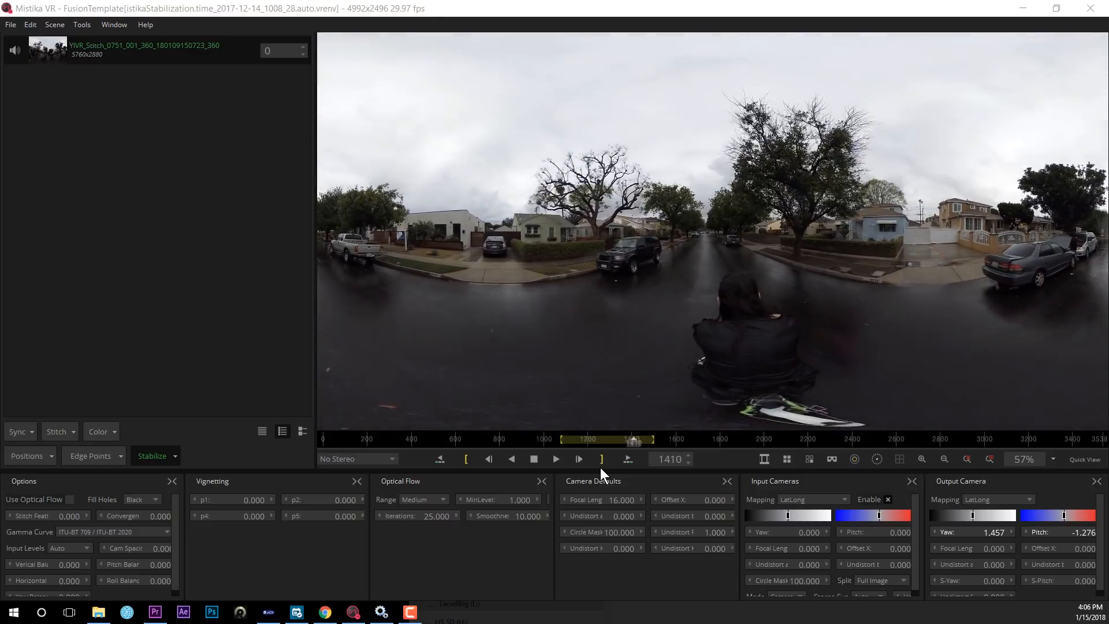
pyautogui.click(554, 457)
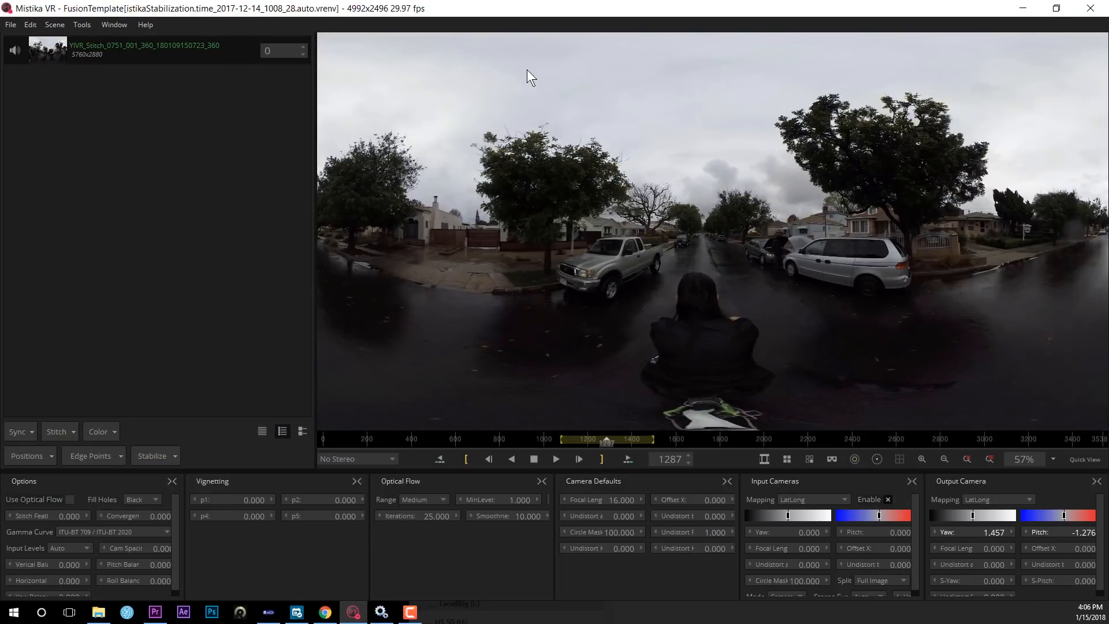
# - Set render export to MP4 NVidia movie, nVidia MP4 HEVC 420, then switch to Premiere Pro
pyautogui.click(11, 24)
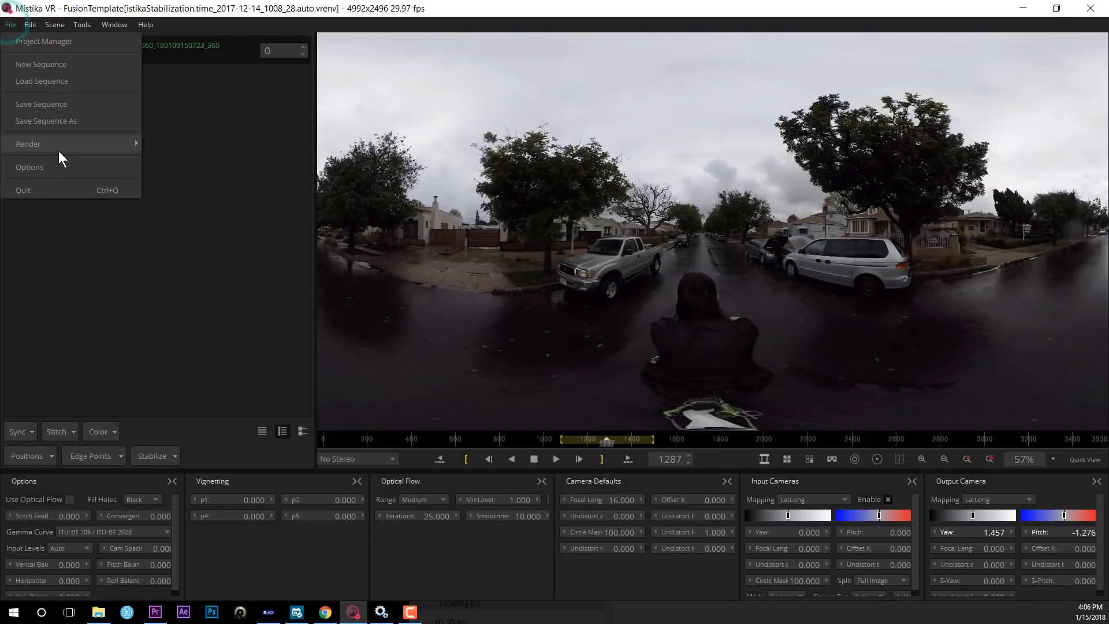
pyautogui.click(28, 144)
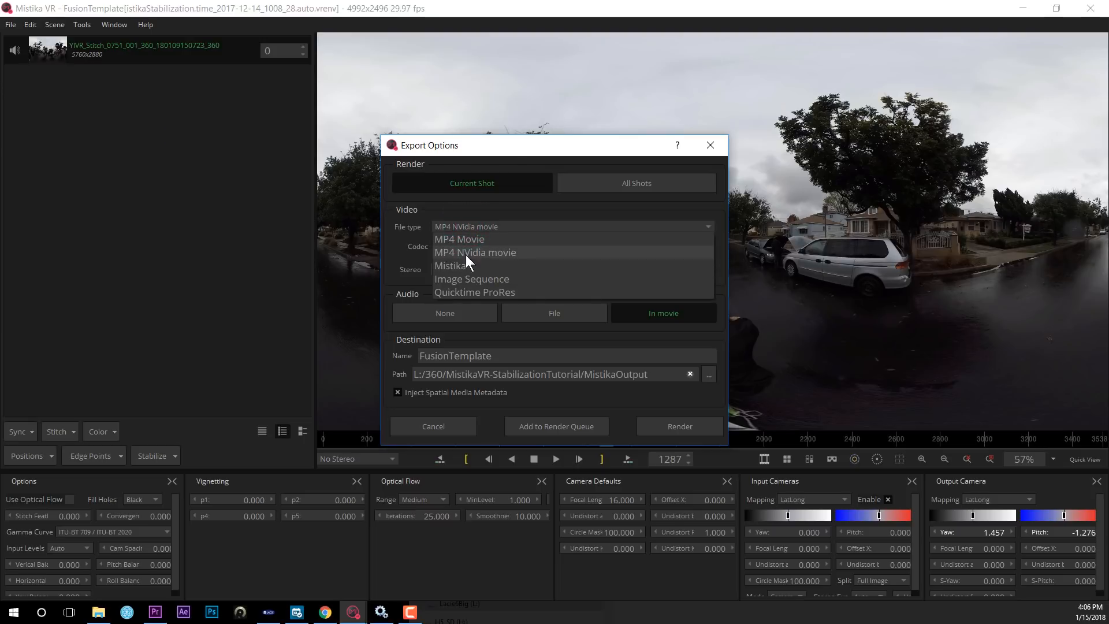
pyautogui.moveTo(501, 265)
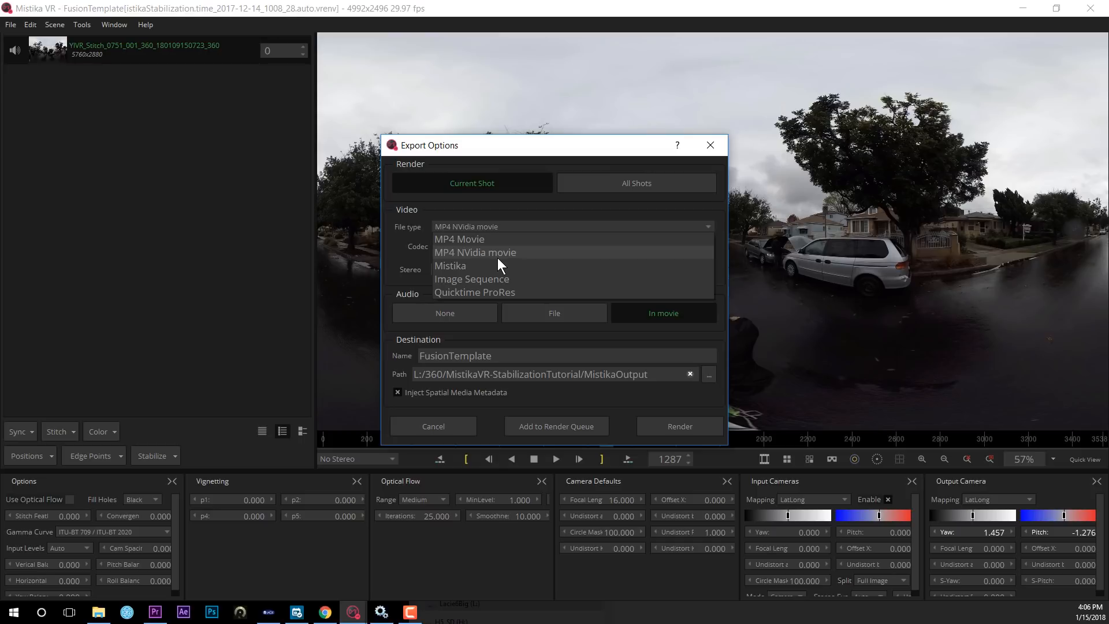
pyautogui.click(475, 252)
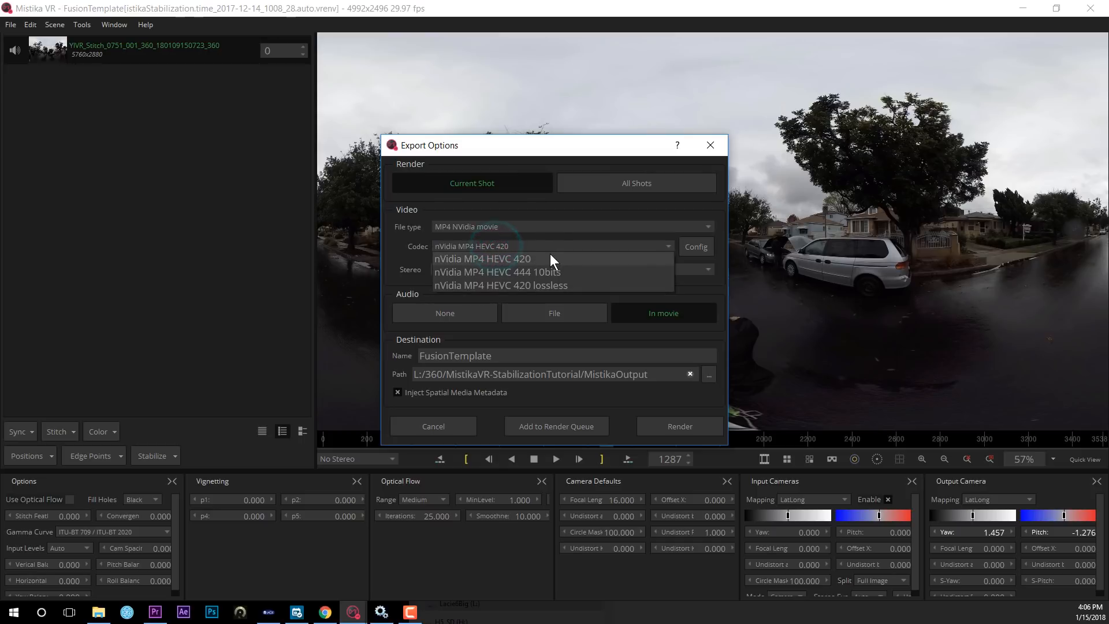
pyautogui.click(483, 258)
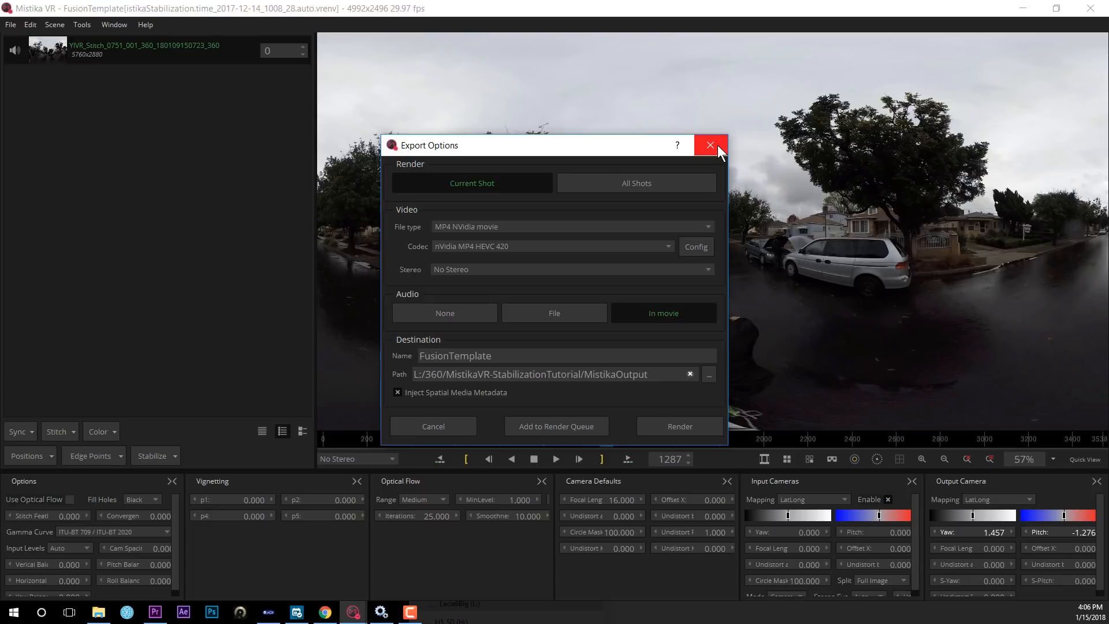
pyautogui.click(710, 145)
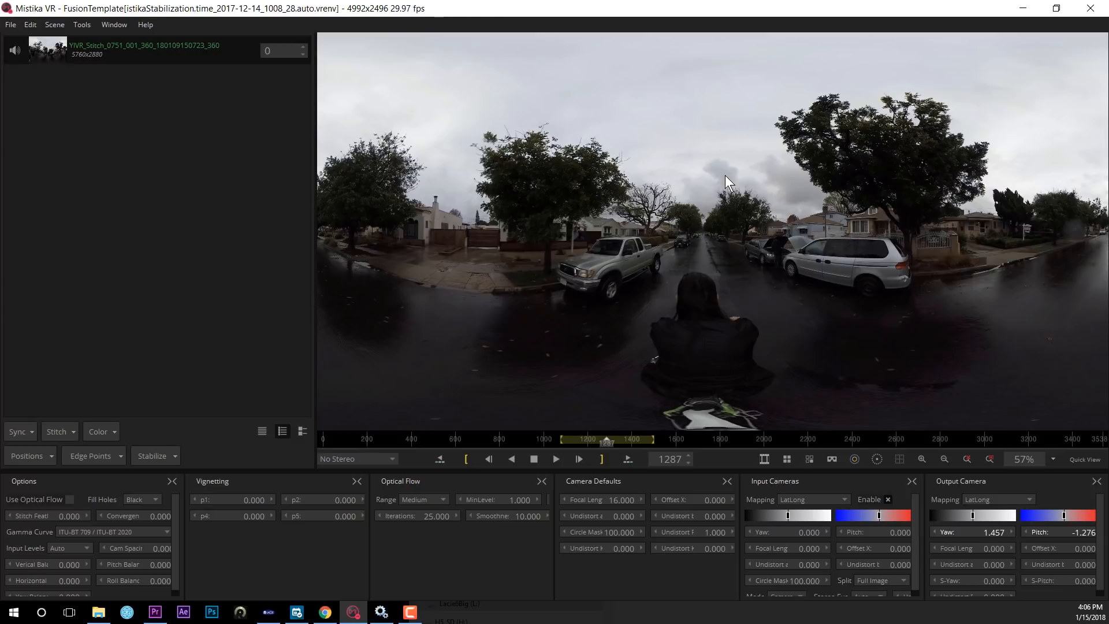
pyautogui.click(155, 611)
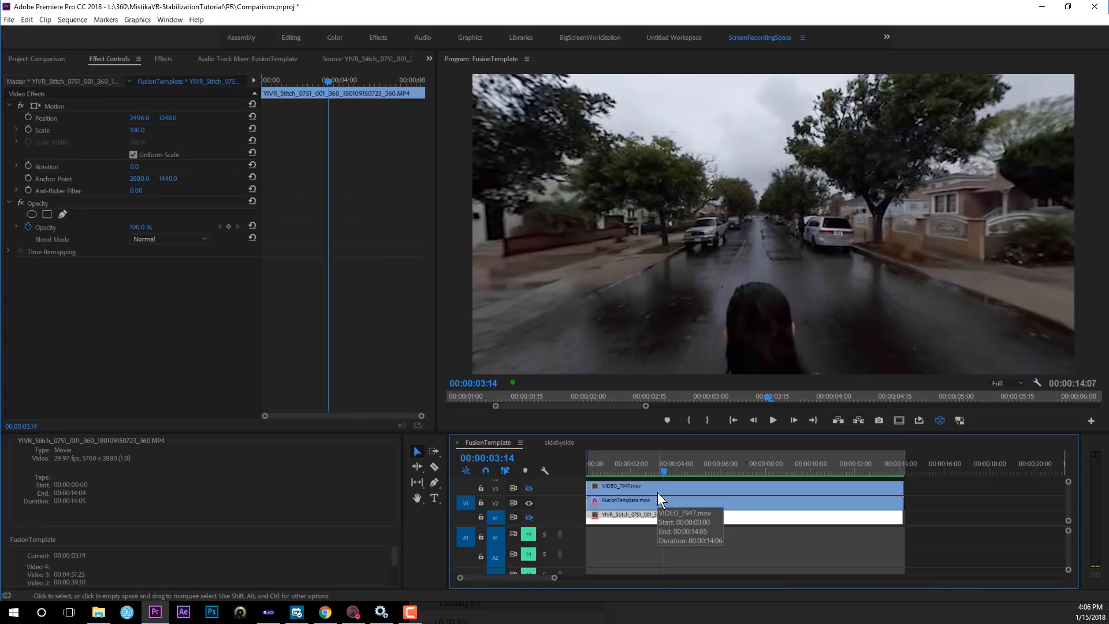